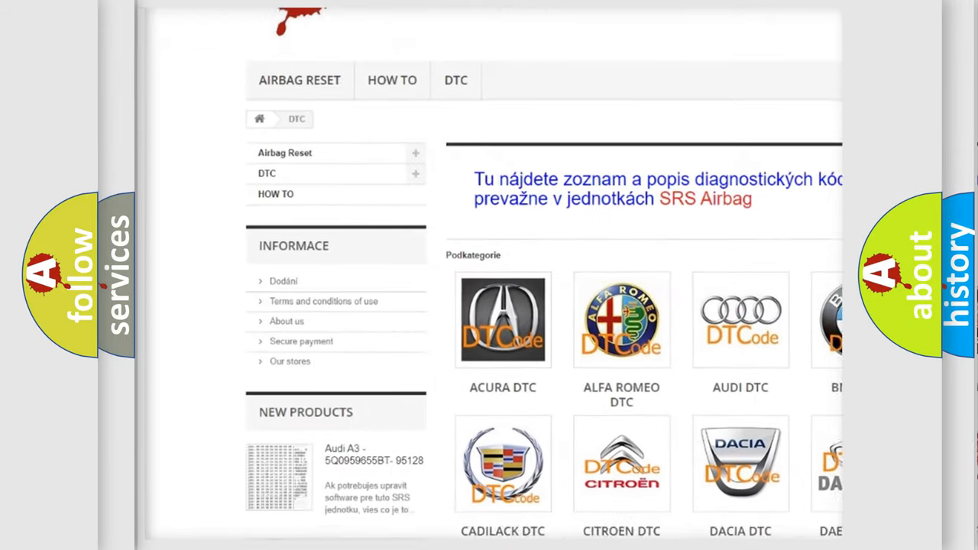
pyautogui.scroll(-3)
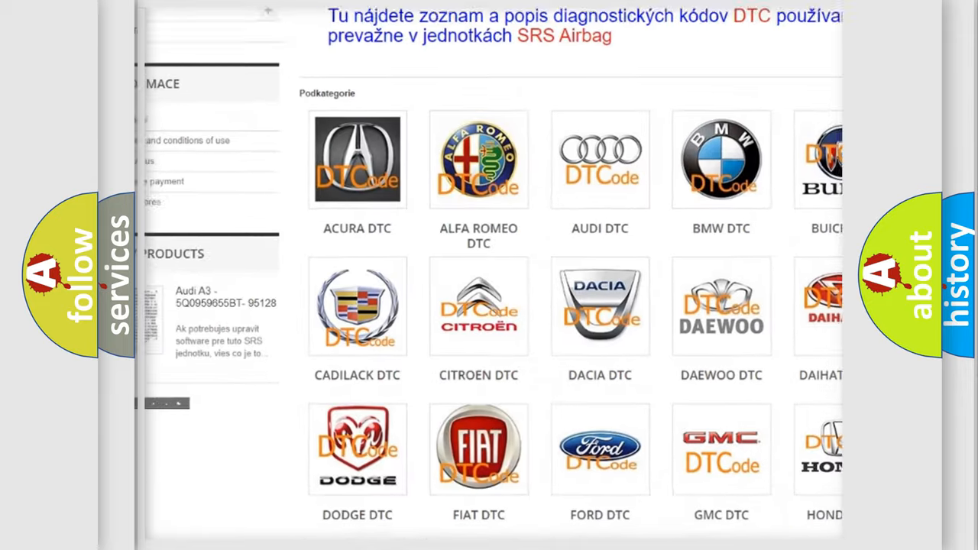
pyautogui.scroll(-3)
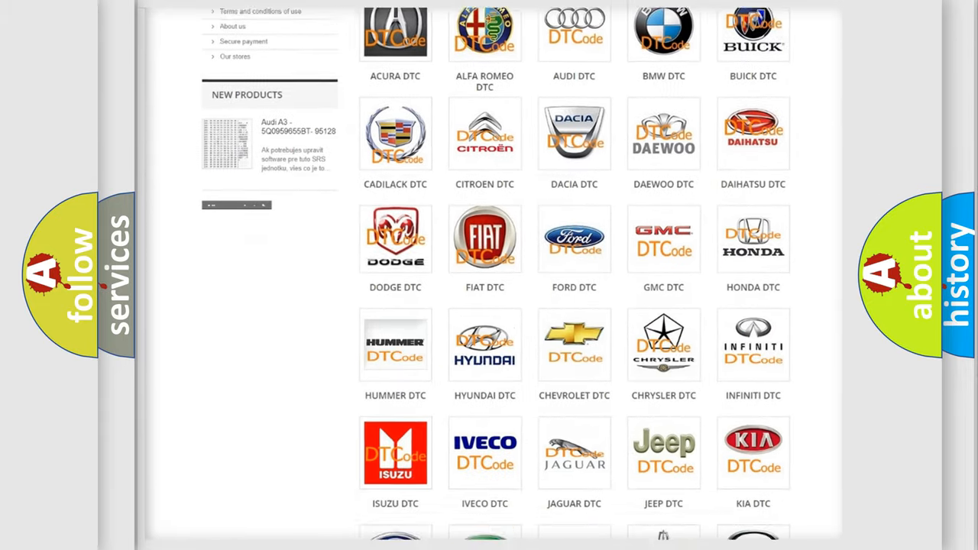
pyautogui.scroll(-3)
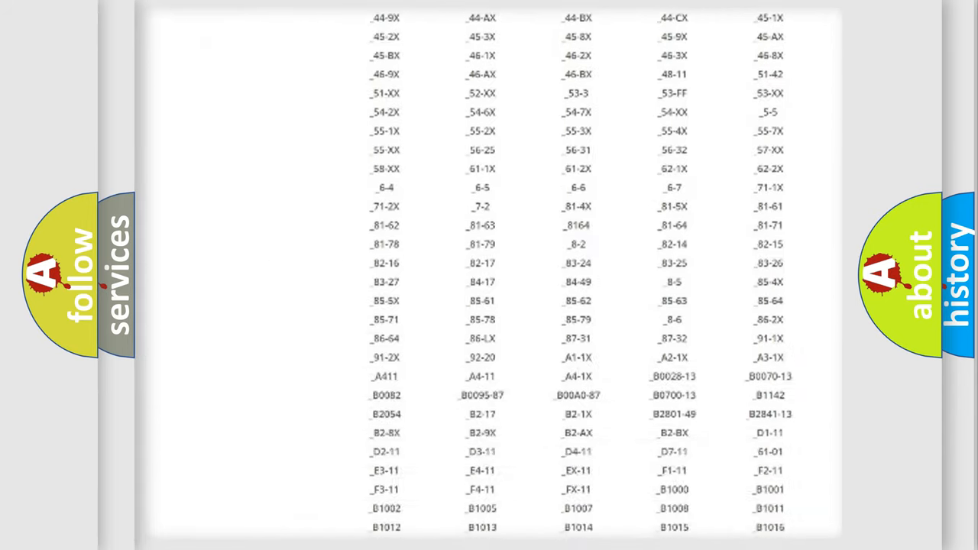
pyautogui.scroll(-3)
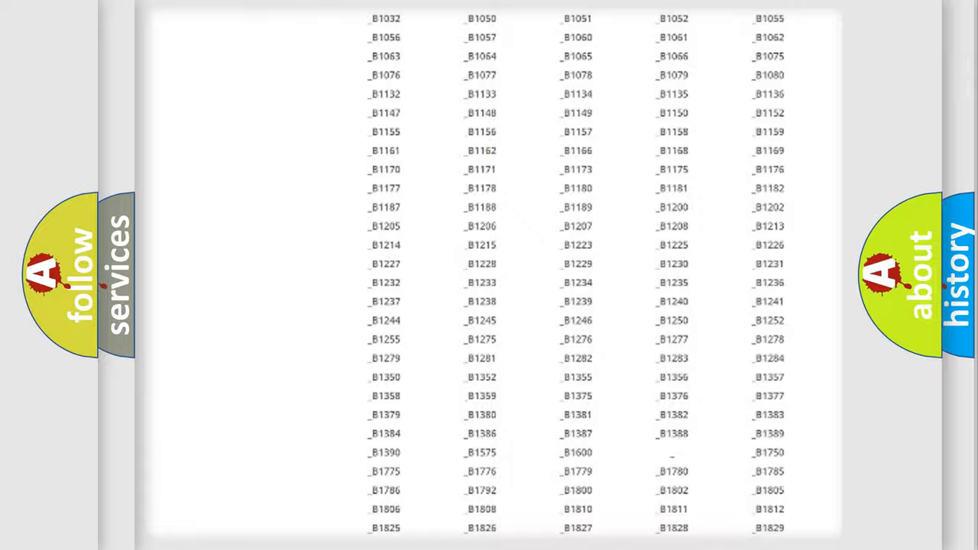